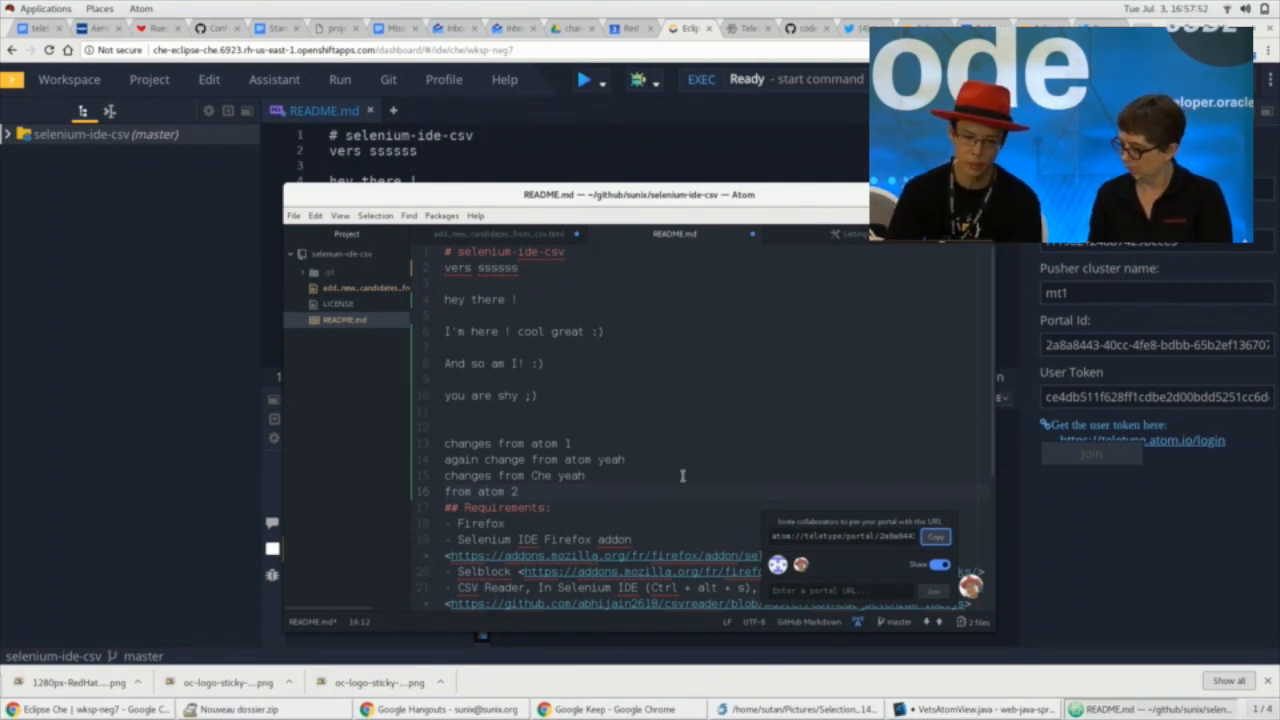
Start a new empty Atom window from the File menu of the README.md window
click(294, 216)
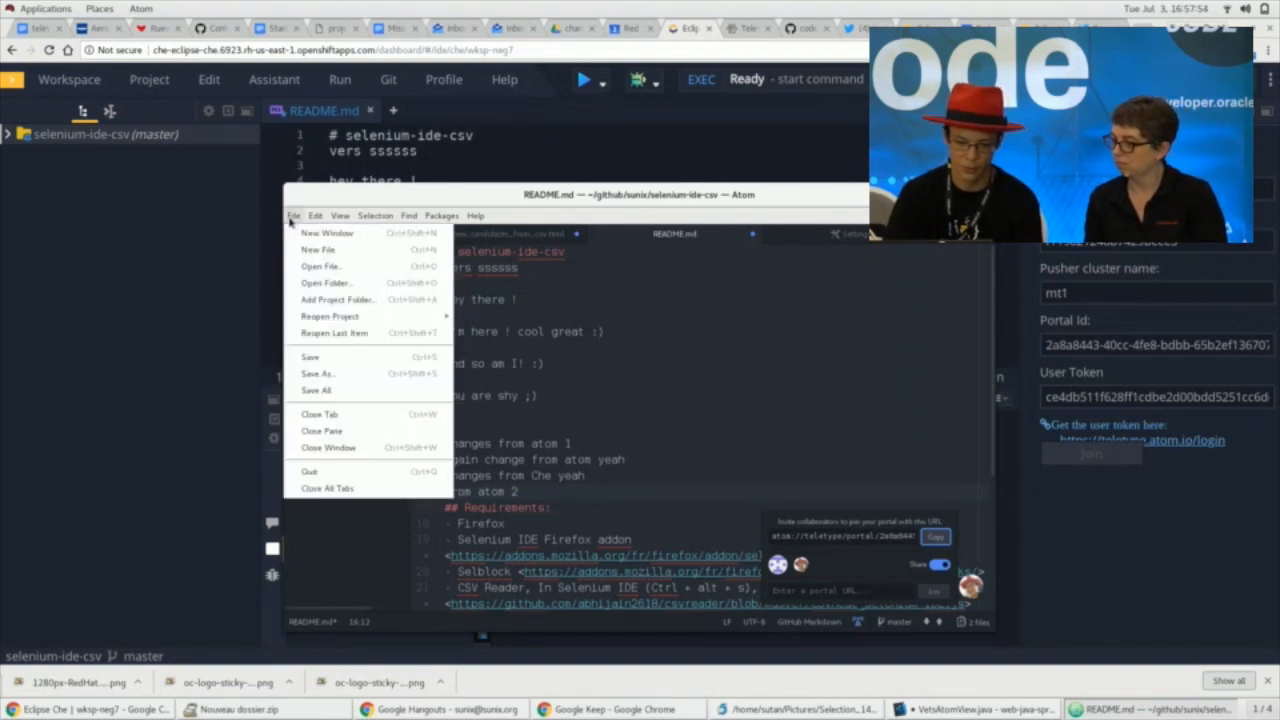
click(328, 232)
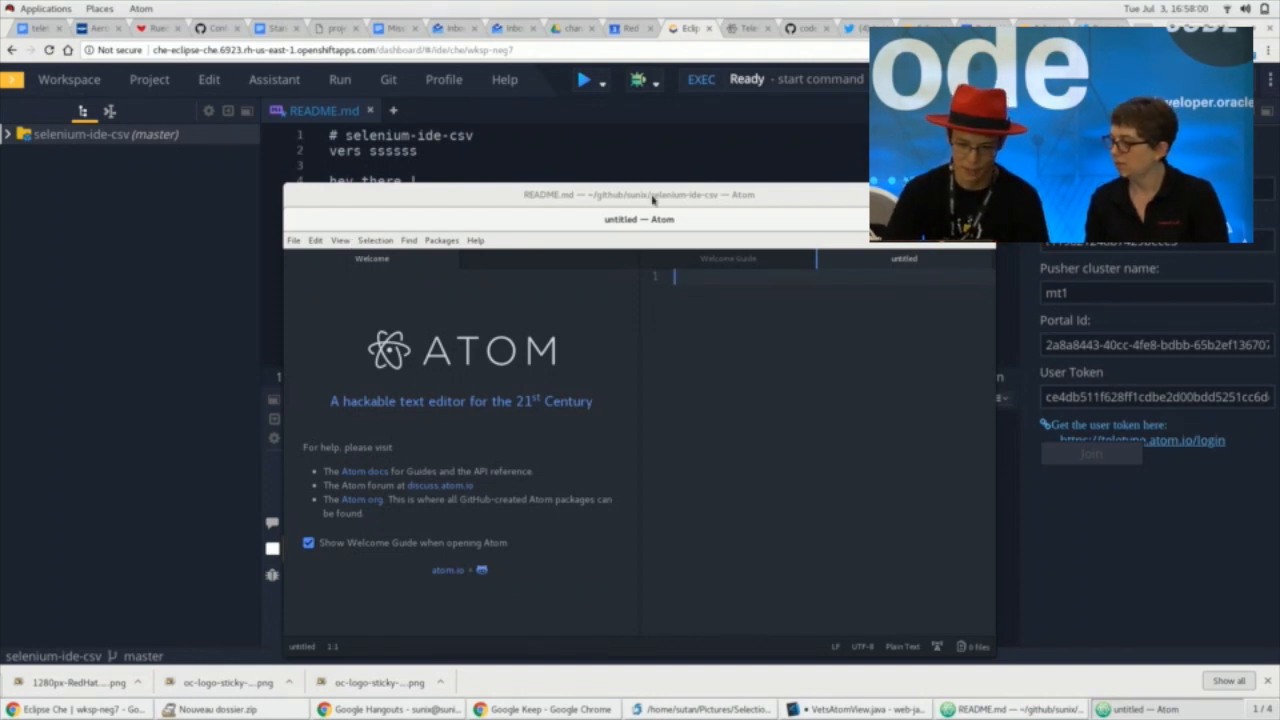
Move the new window aside and join the shared Teletype portal from the pasted URL
drag(640, 218, 404, 218)
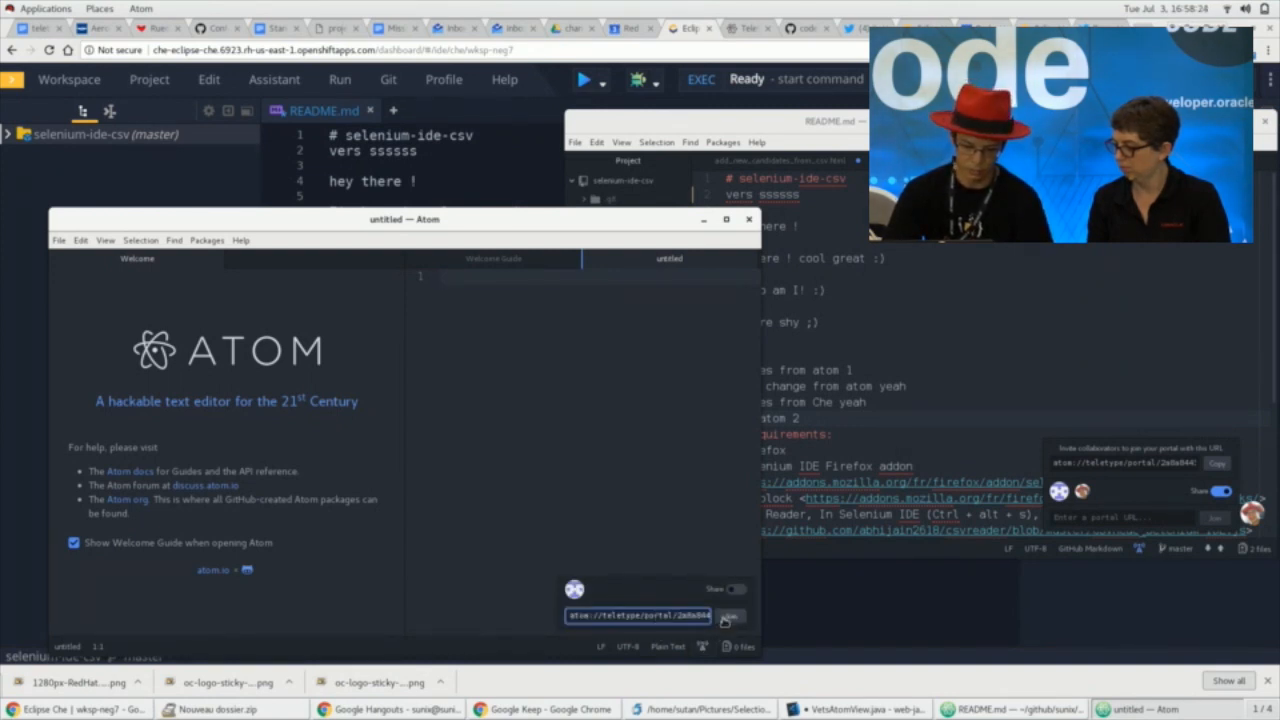
click(728, 616)
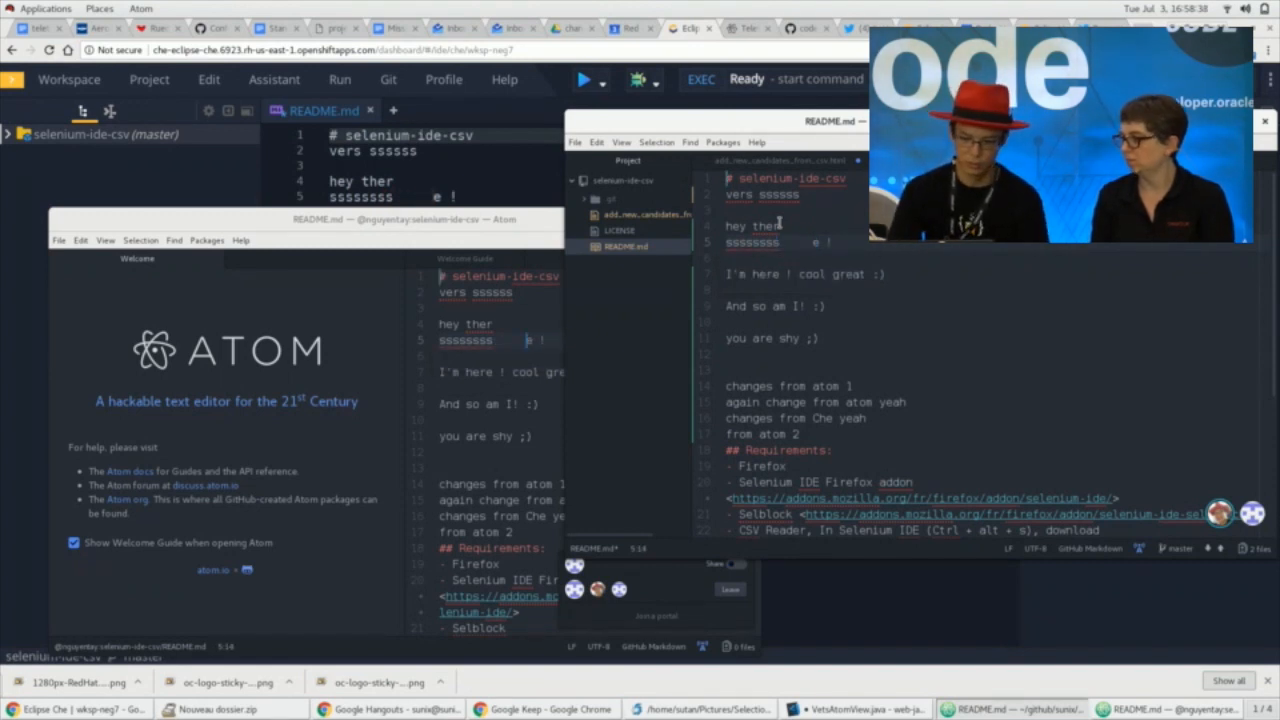
Write a 'hello from atom' line below the sssssss line, syncing to both windows
text(helle)
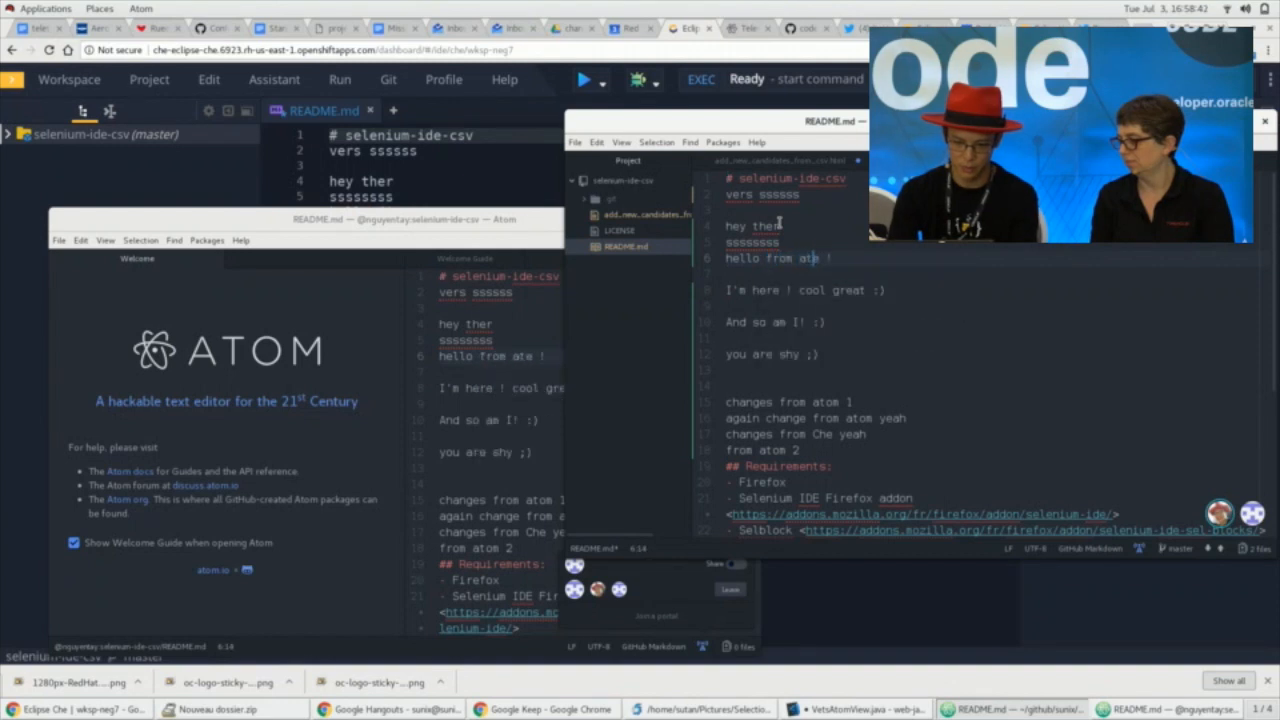
text(le)
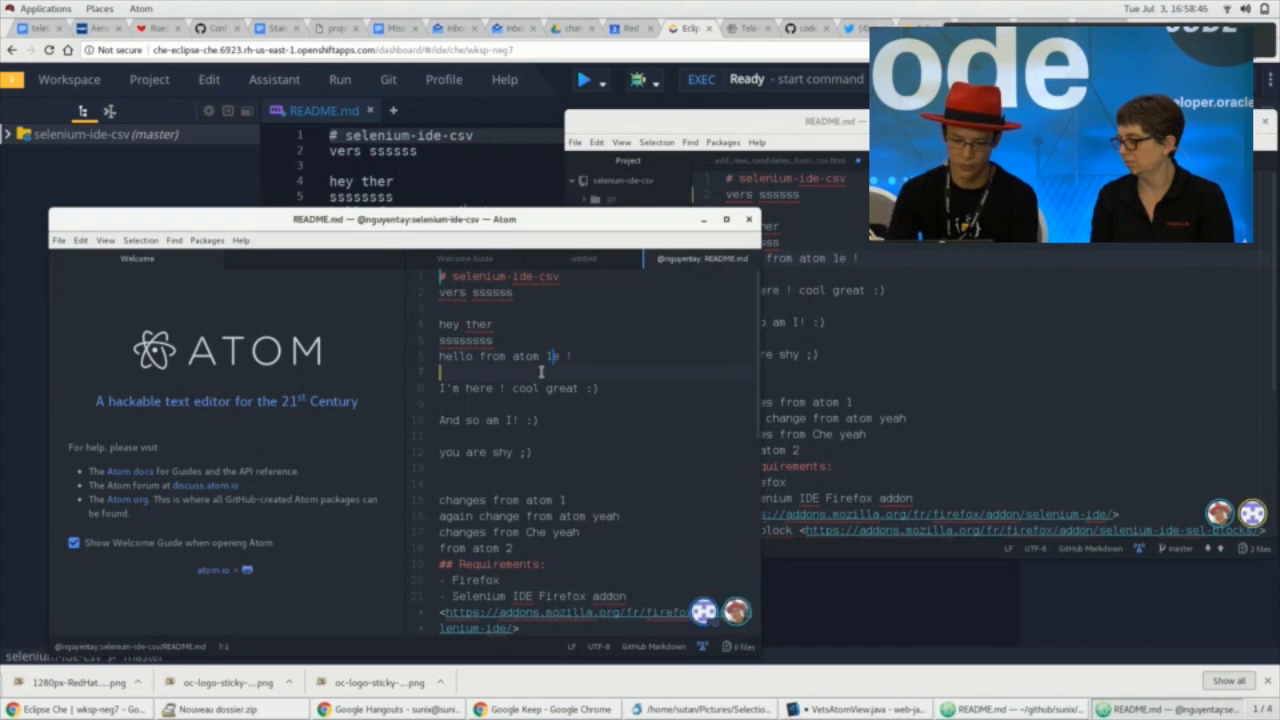
text(from atom 2)
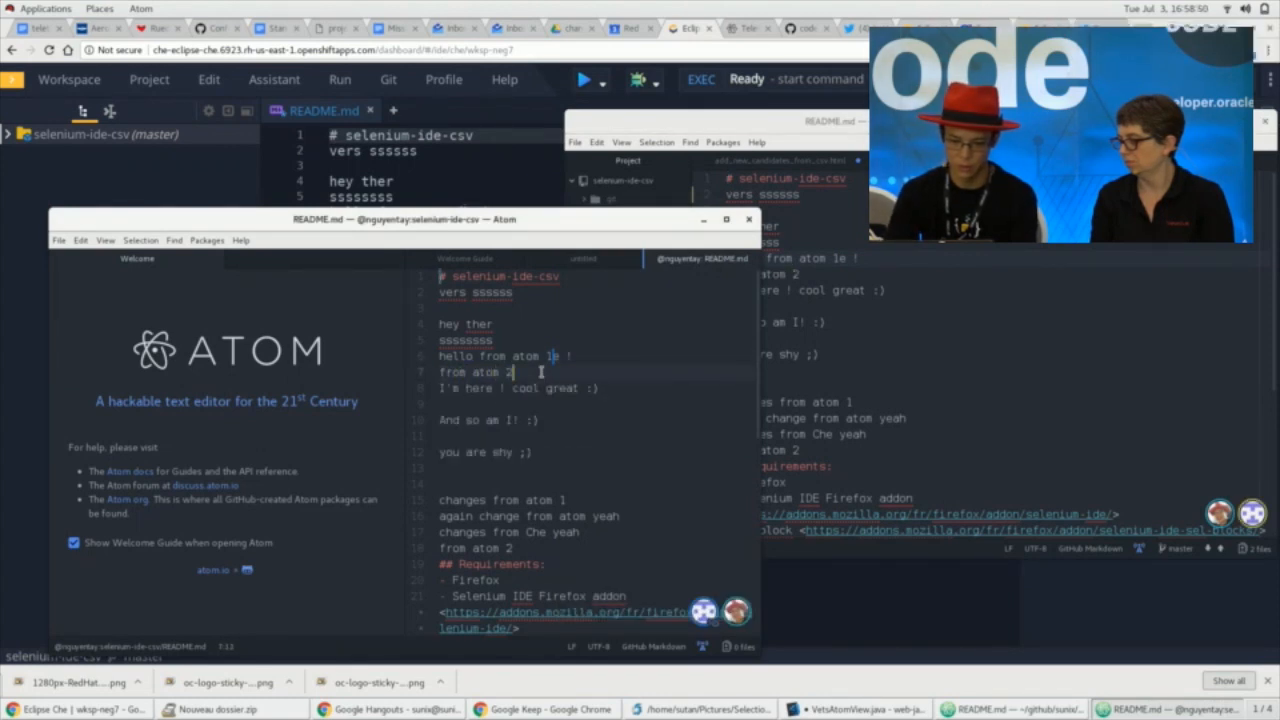
Shift the first Atom window down so Che's README shows the synced Atom lines behind it
right_click(830, 122)
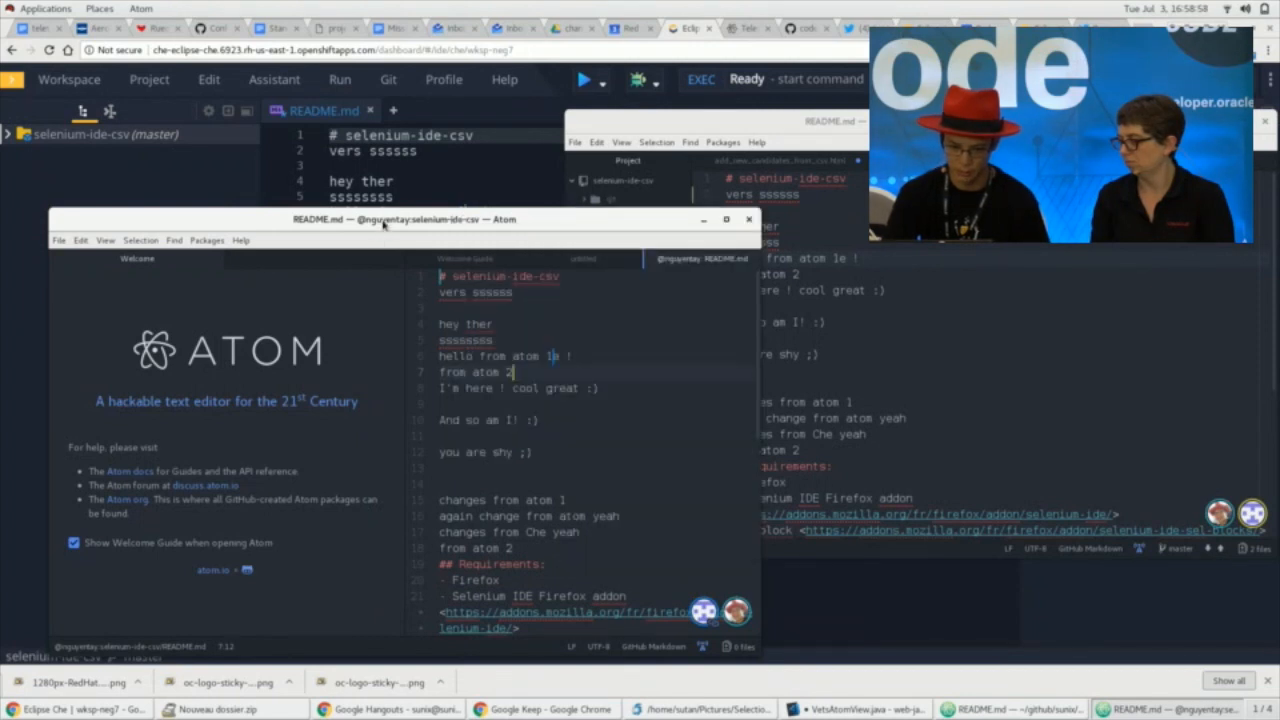
drag(382, 218, 548, 260)
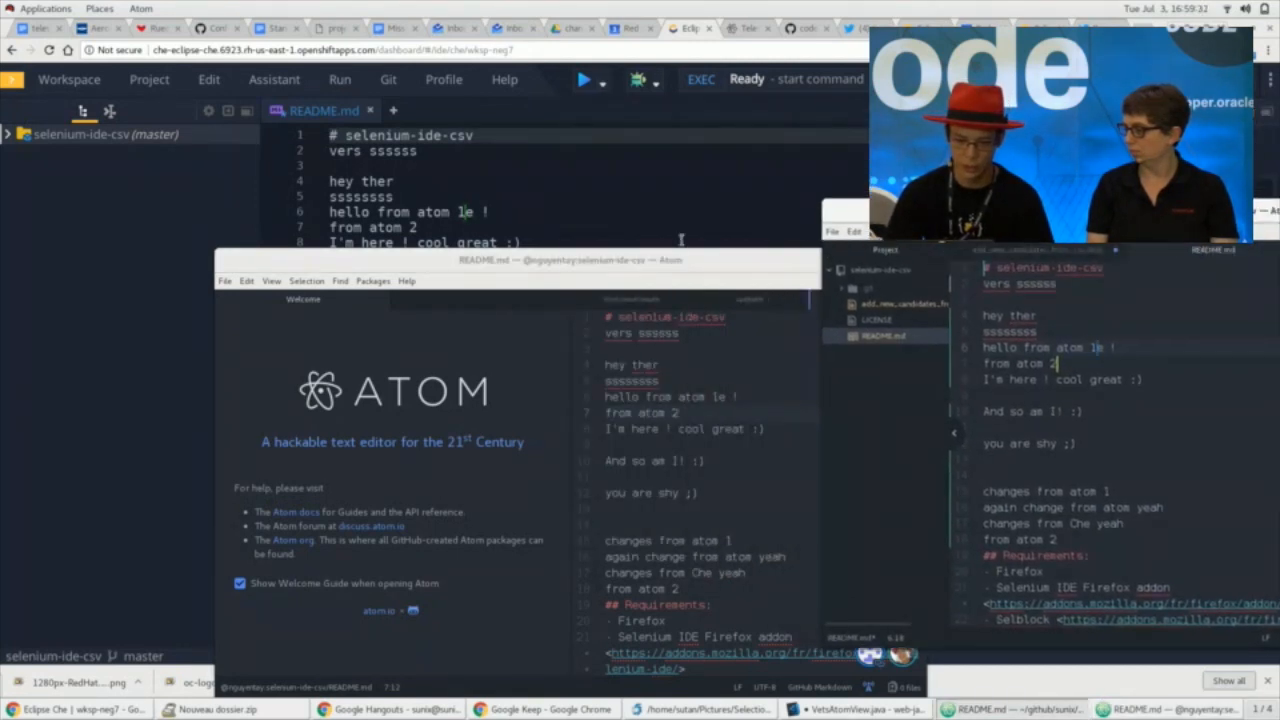
Lower the Atom window and begin a 'from che' line after 'from atom 2' in Che
drag(520, 260, 640, 384)
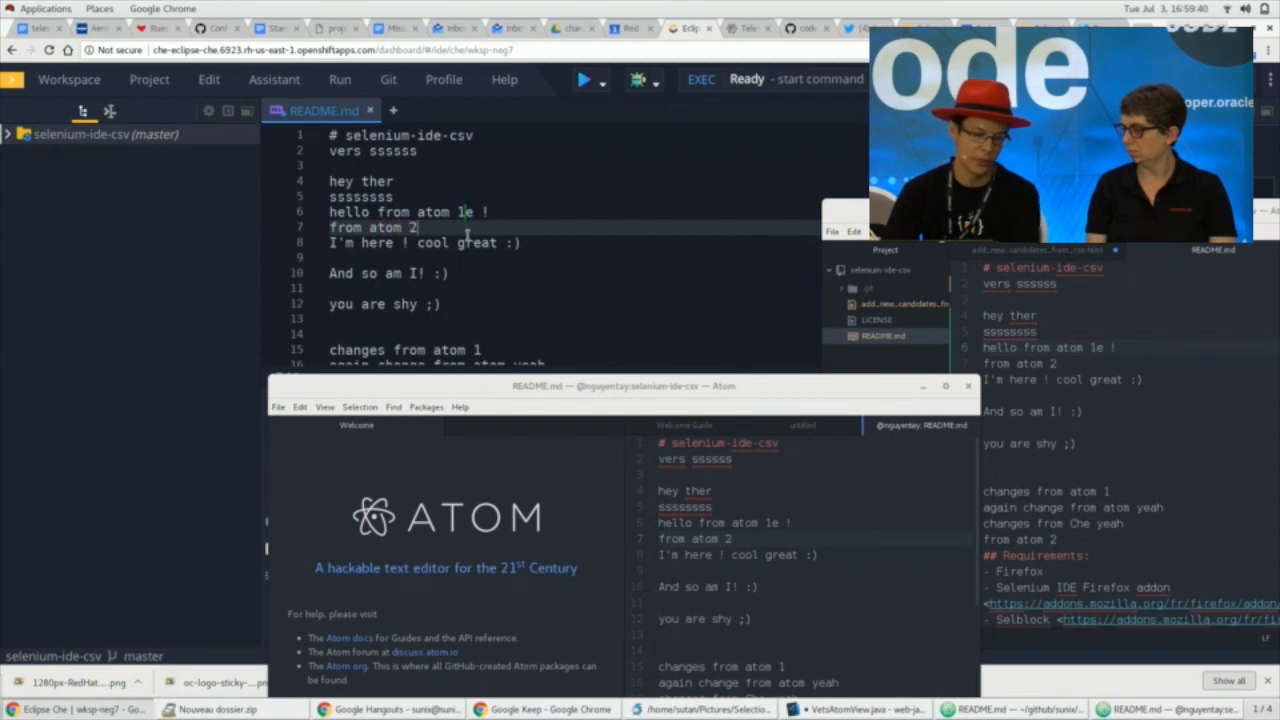
text(from che)
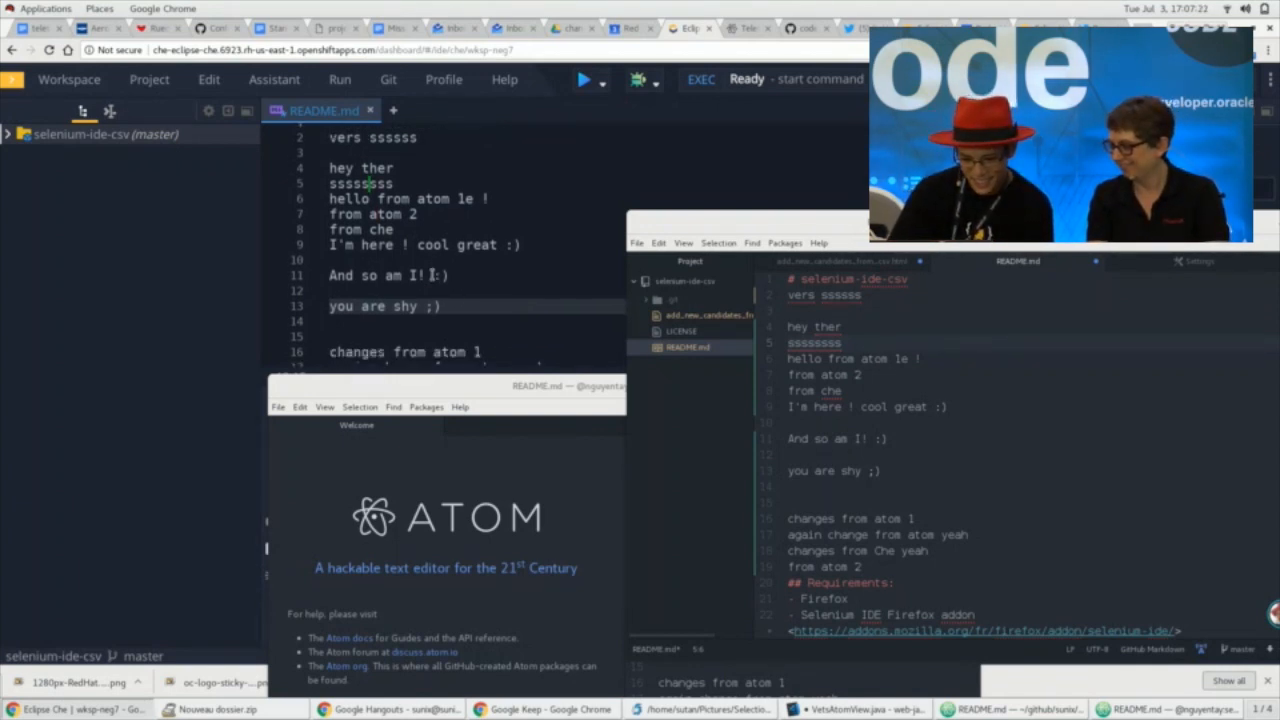
scroll(down, 3)
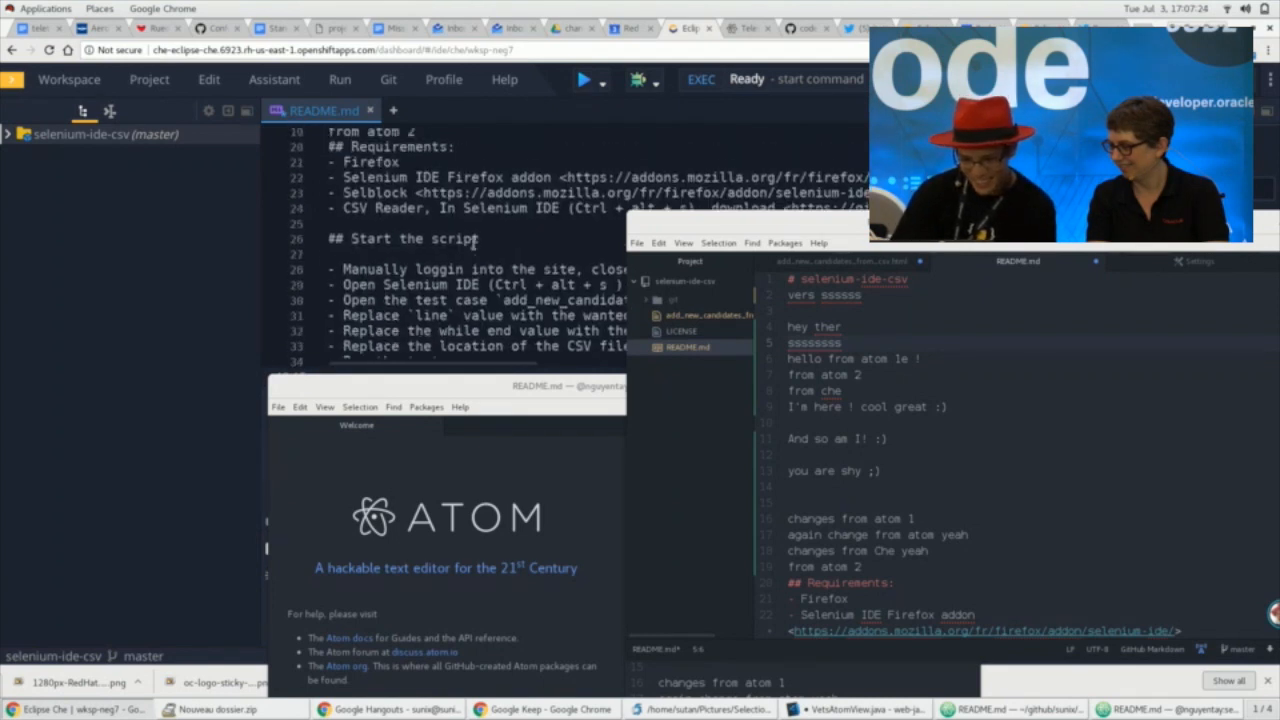
scroll(up, 3)
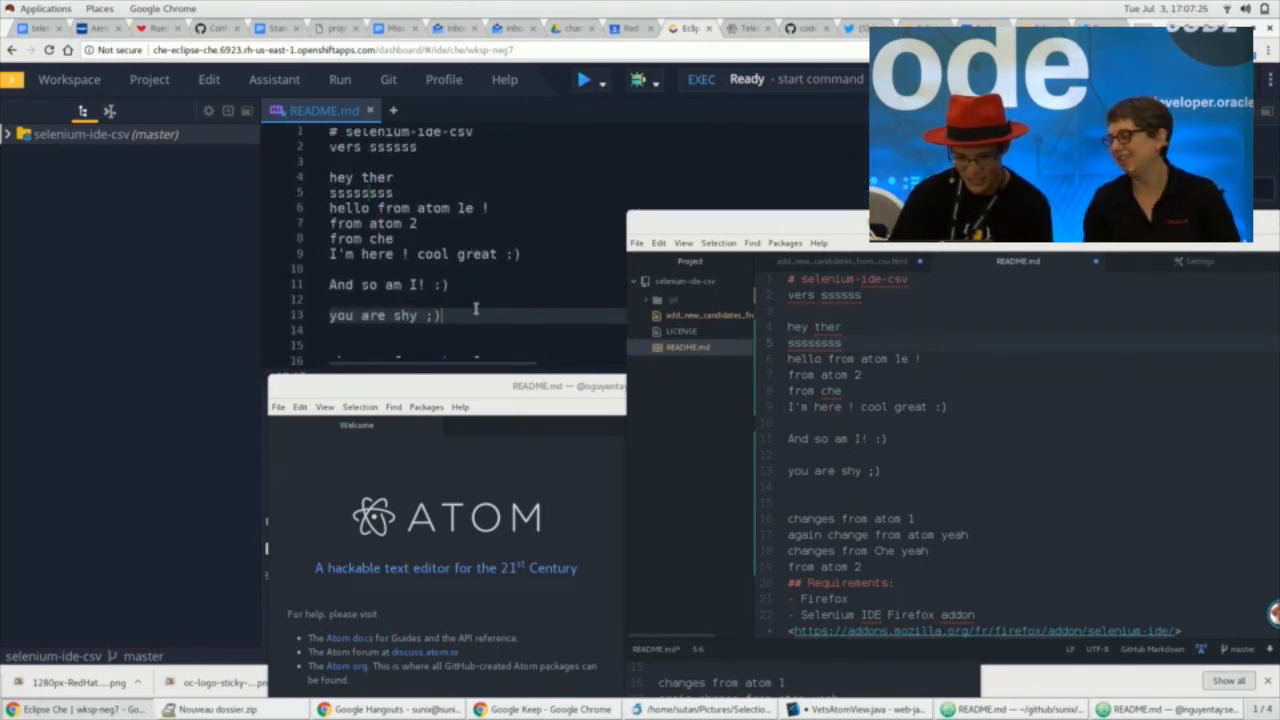